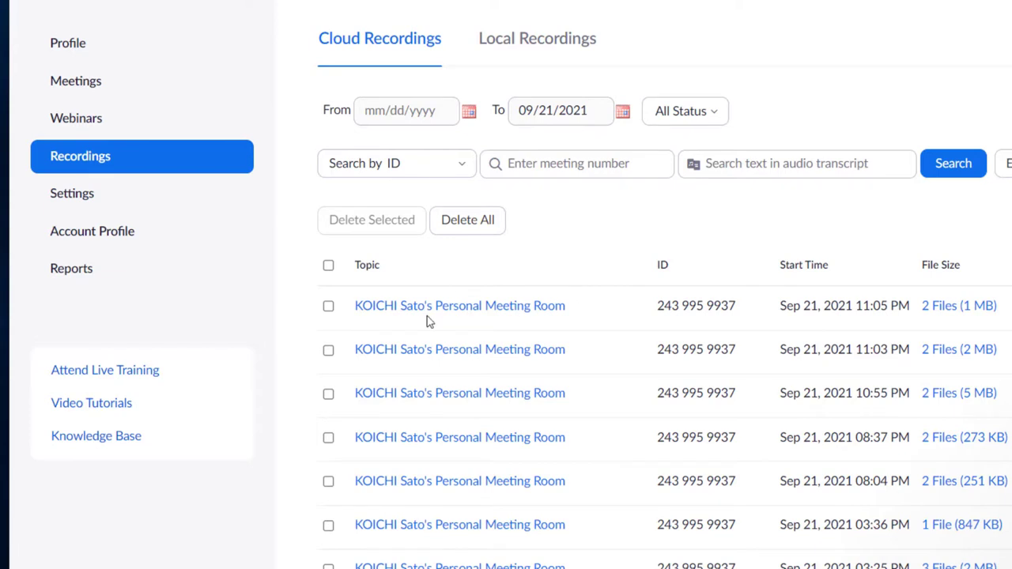
Show the Cloud Recordings list for the Personal Meeting Room
click(458, 305)
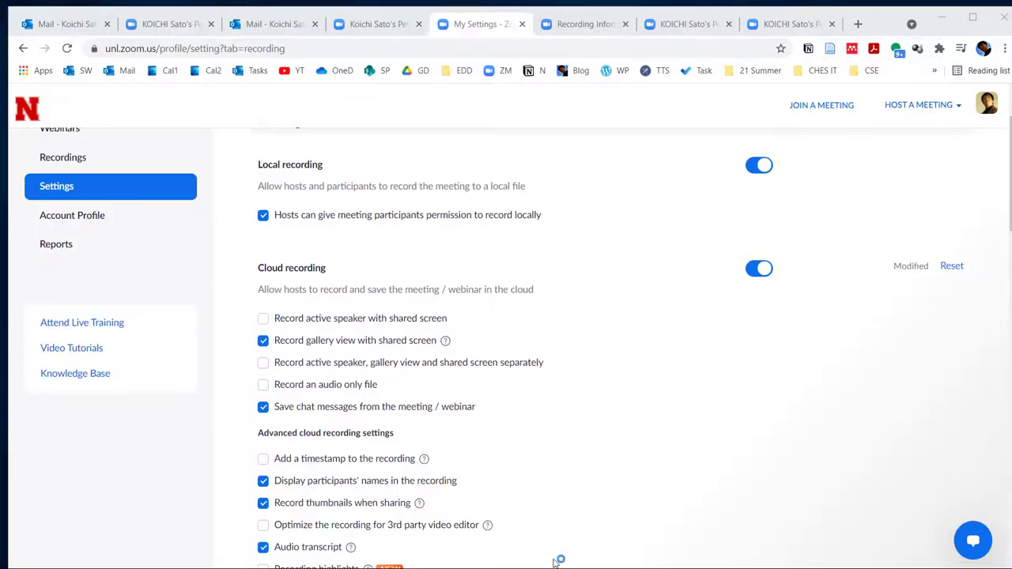
View the 'Cloud Recording ... is now available' email in the Outlook Inbox
click(64, 24)
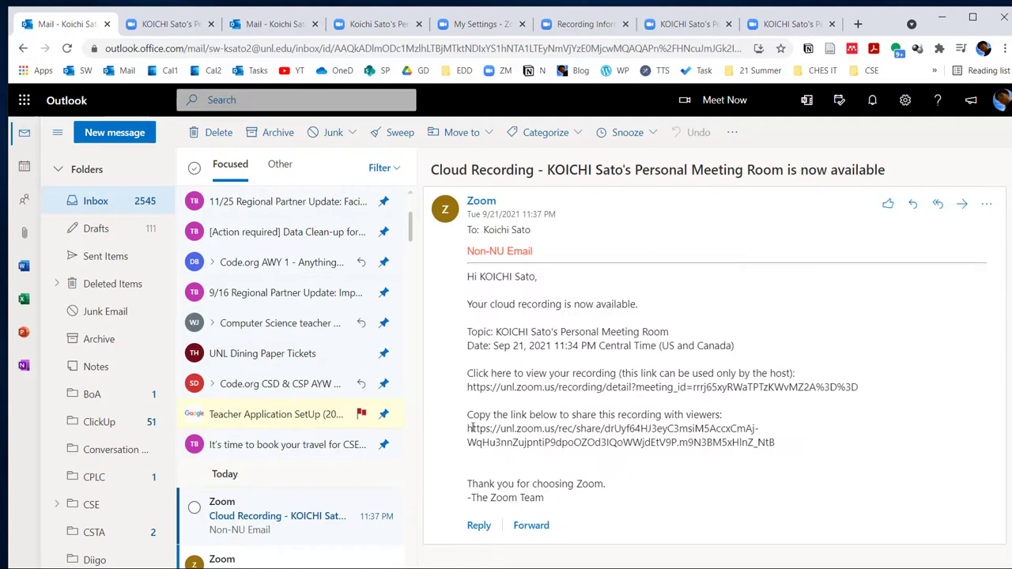